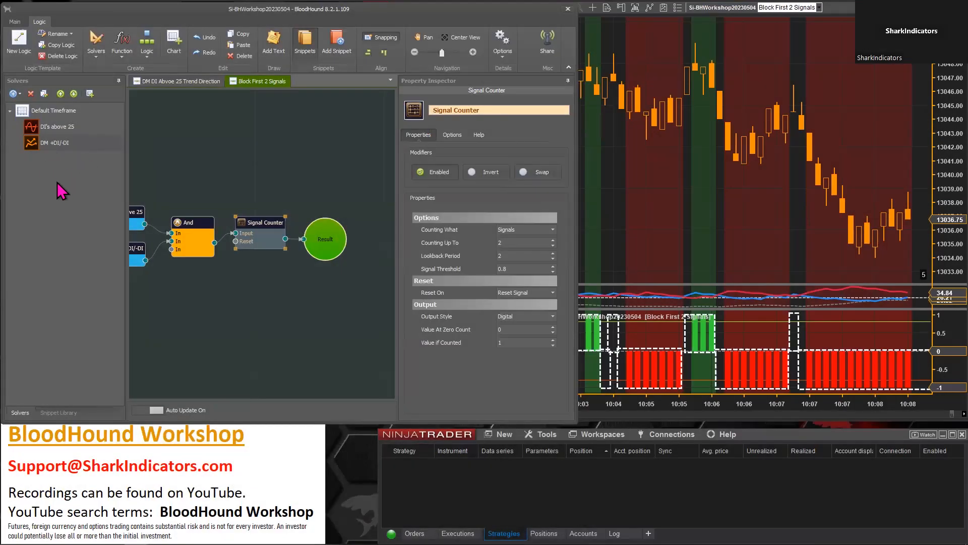
mouse_move(63, 196)
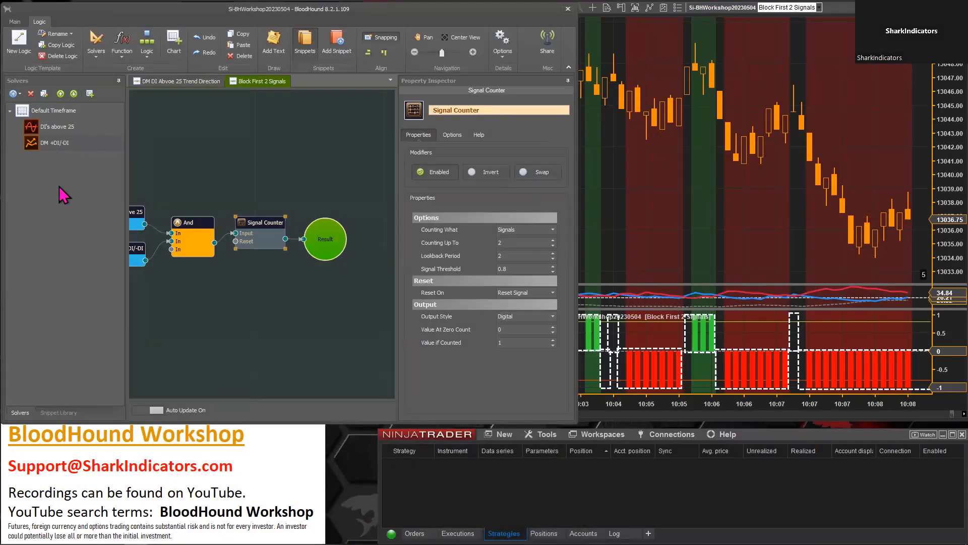
mouse_move(96, 170)
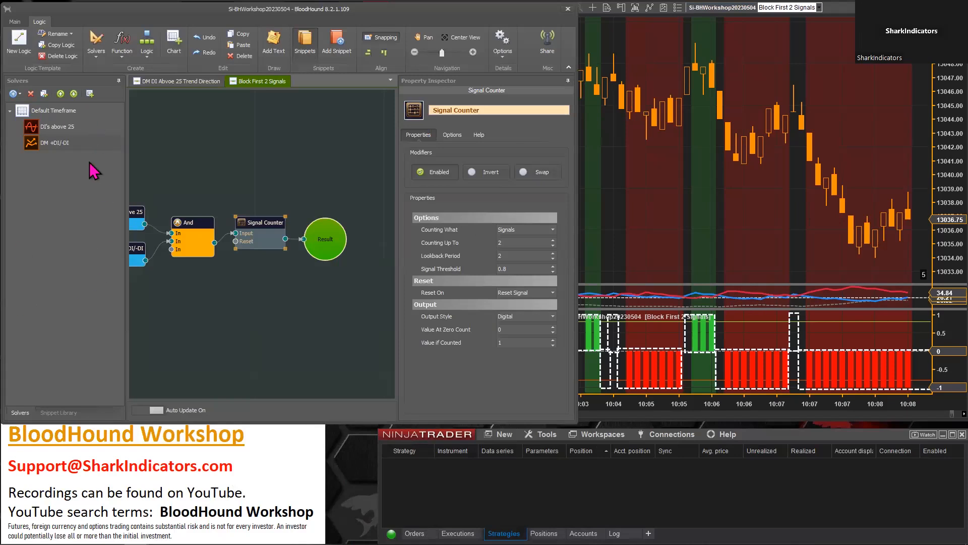
mouse_move(25, 91)
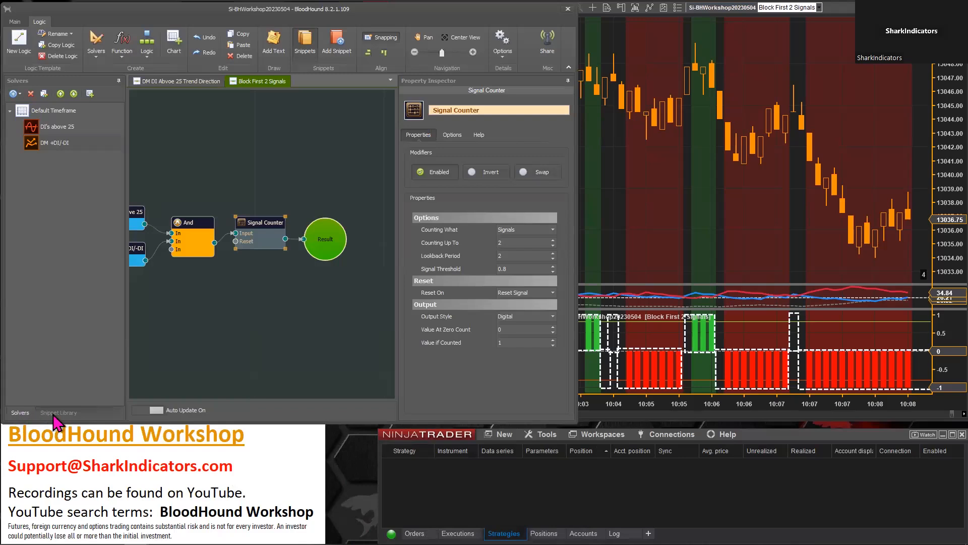
- Show the Snippet Library listing the saved Stoch 8020 XO snippet
left_click(59, 412)
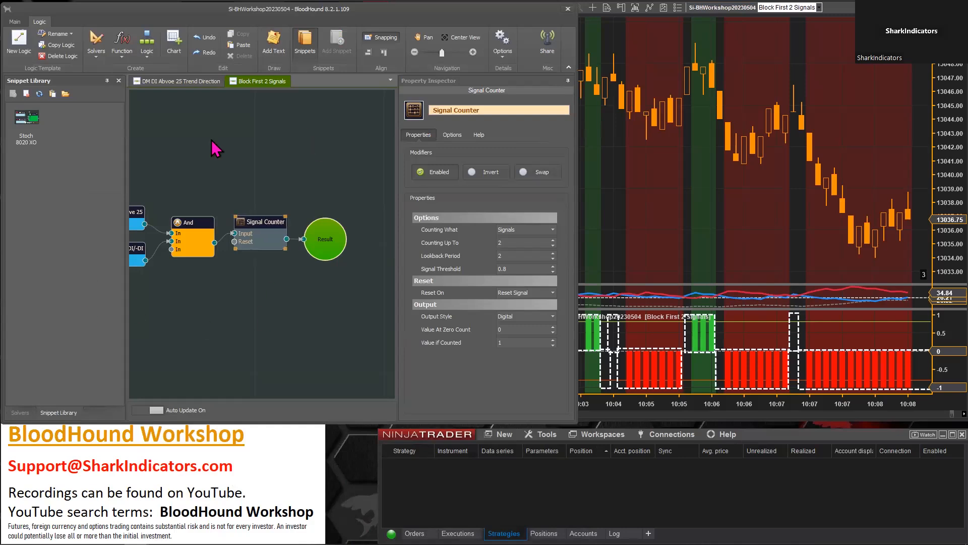
- Create a fresh New Logic board holding only the Result node
left_click(17, 38)
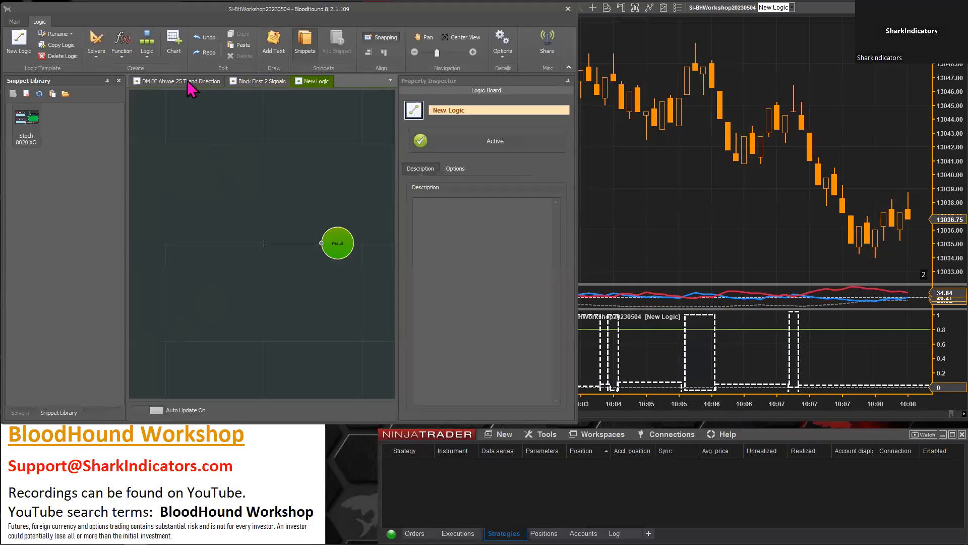
left_click(176, 81)
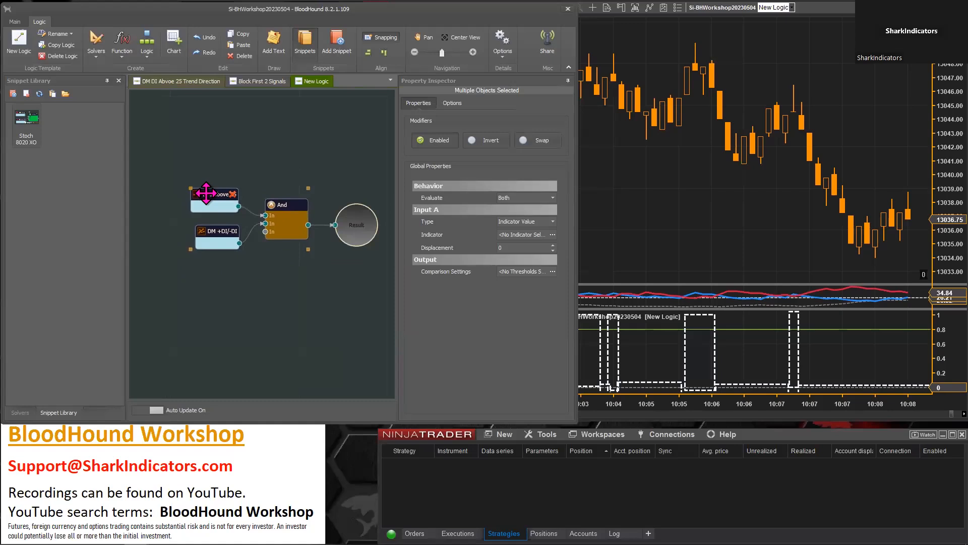
- Drop the Stoch 8020 XO snippet's Stoch XU 20, Stoch XD 80 and Starting XO blocks onto New Logic
left_click(317, 80)
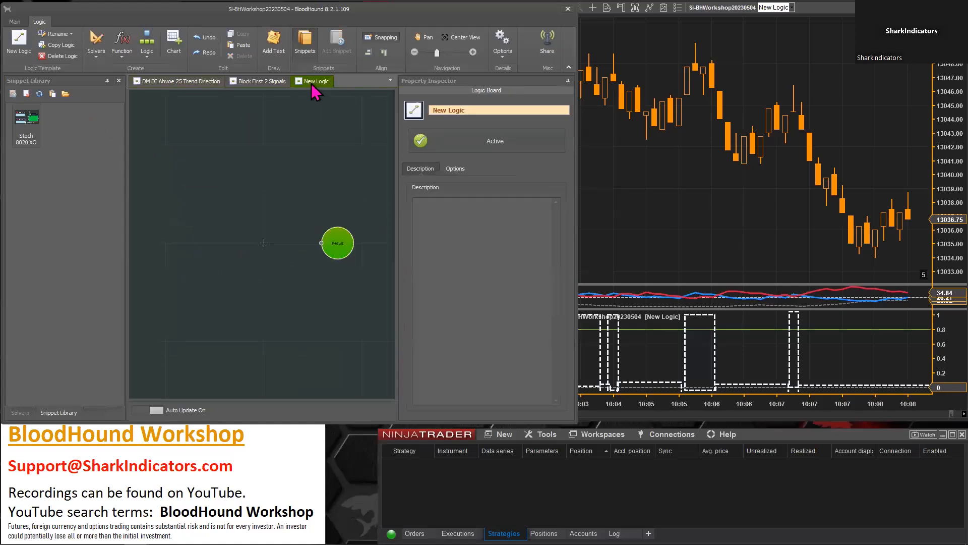
mouse_move(266, 216)
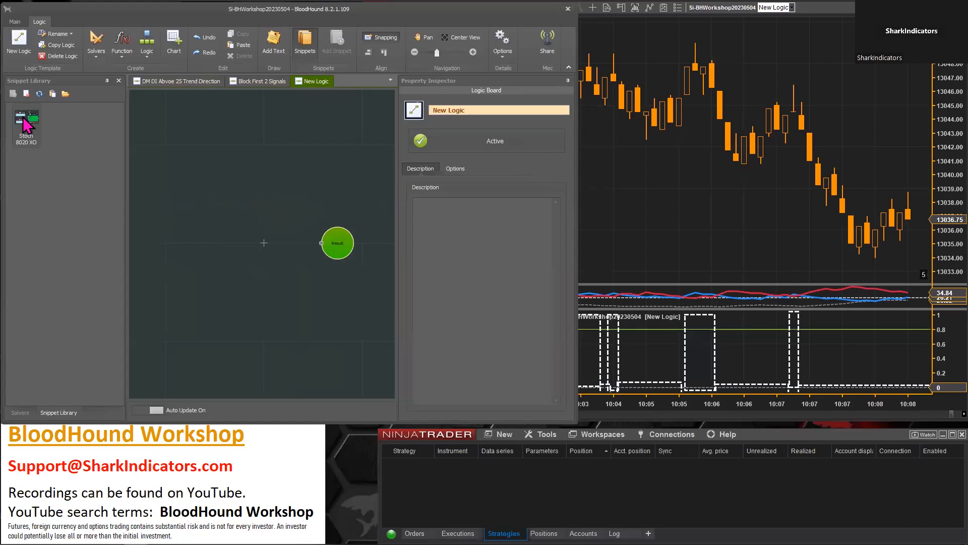
left_click_drag(26, 117, 225, 213)
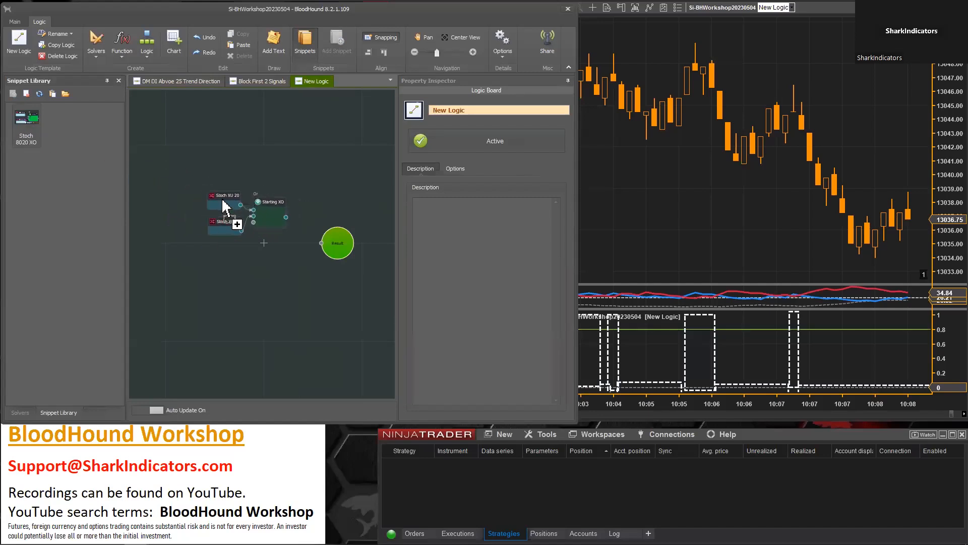
left_click(246, 230)
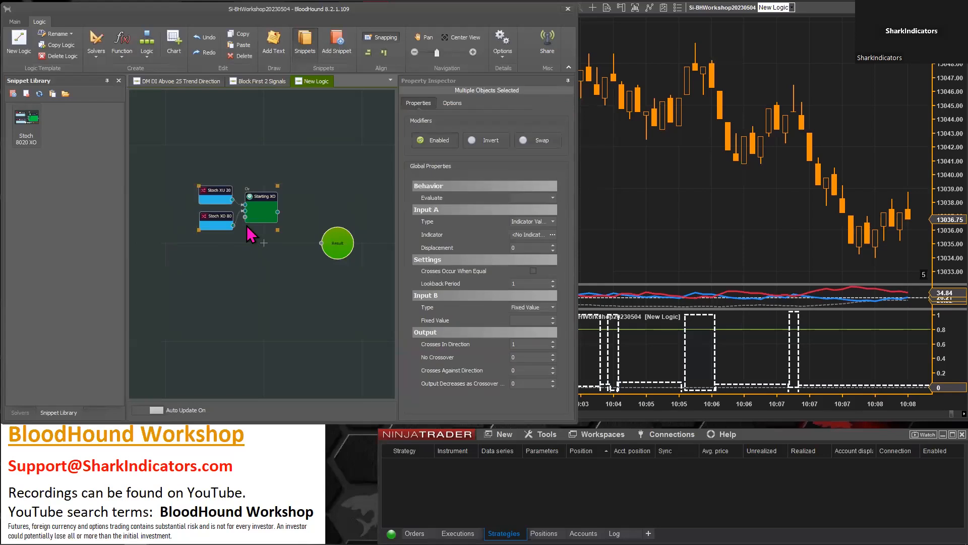
mouse_move(230, 283)
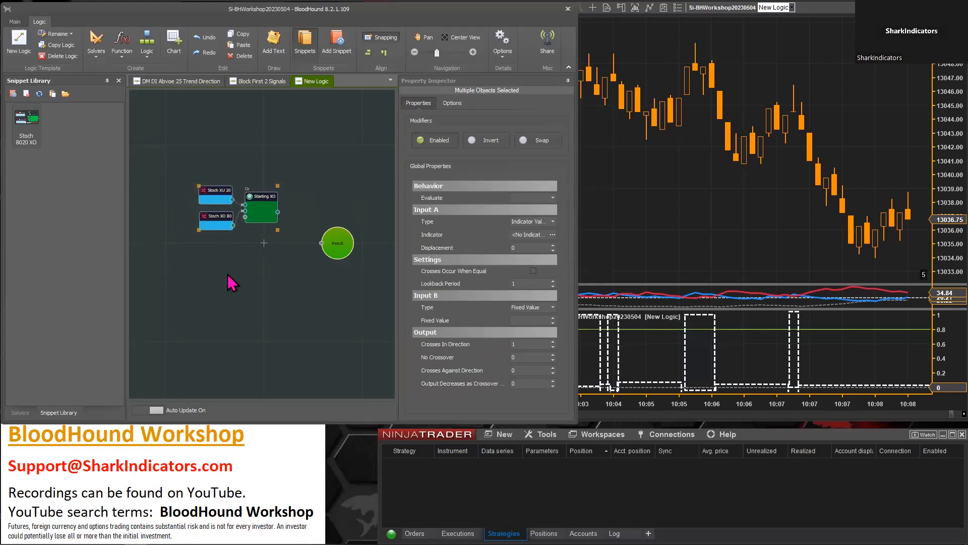
mouse_move(71, 106)
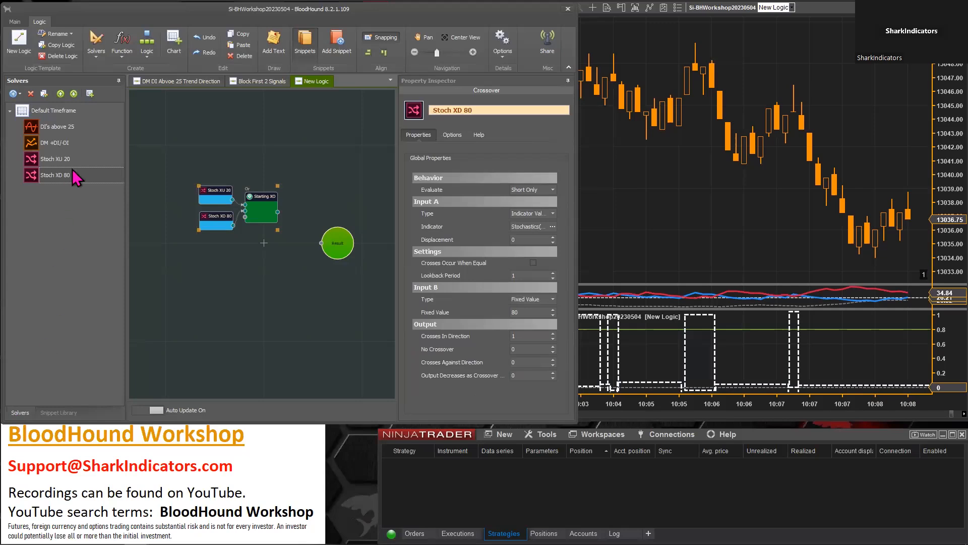
left_click(55, 158)
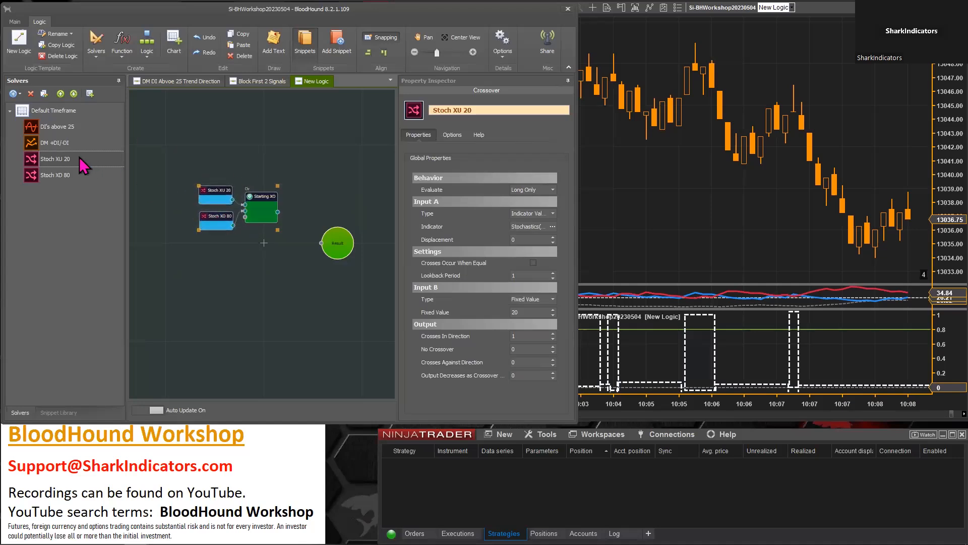
left_click(55, 174)
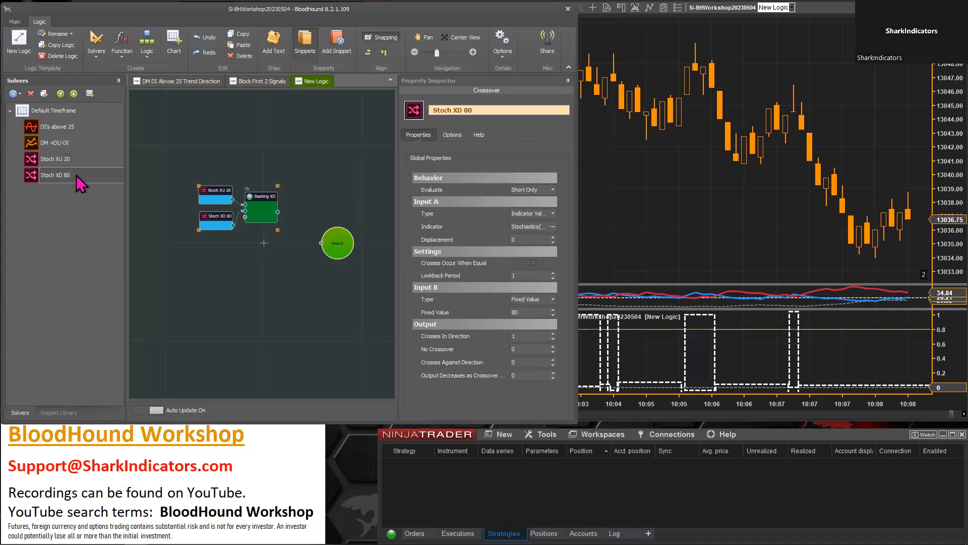
left_click(59, 411)
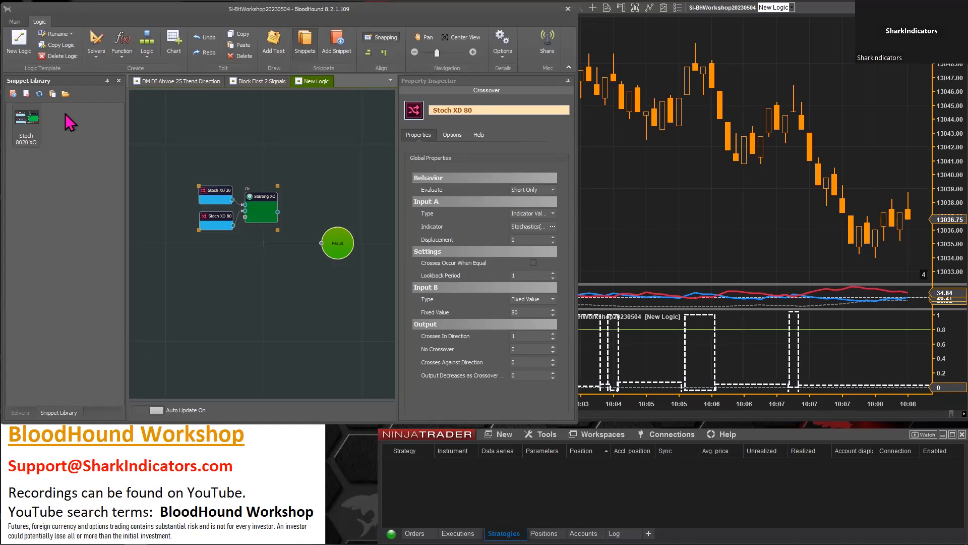
mouse_move(83, 130)
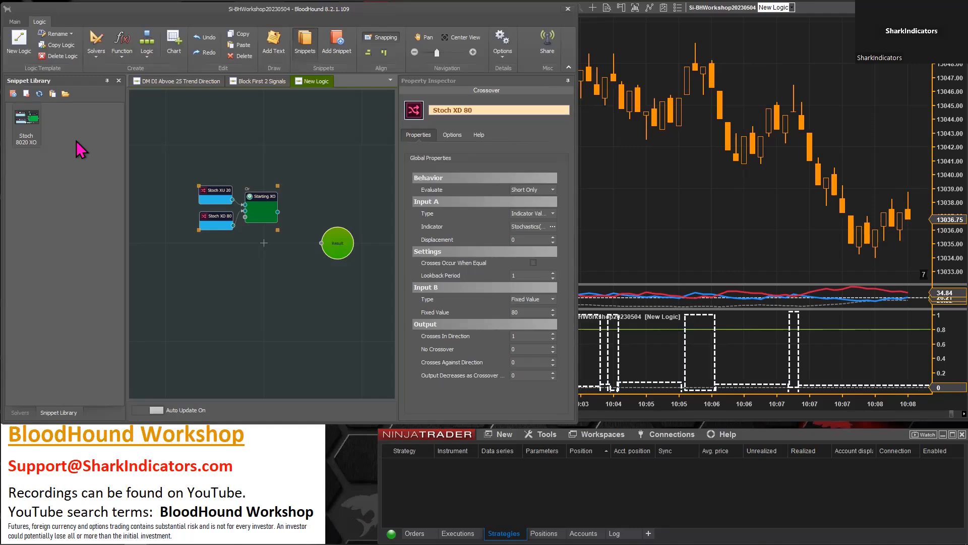
mouse_move(75, 160)
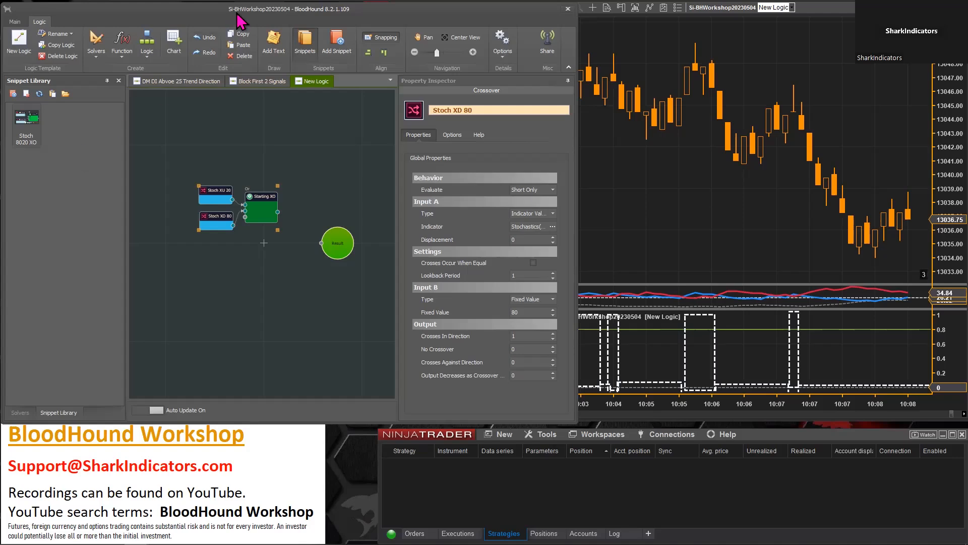
mouse_move(279, 24)
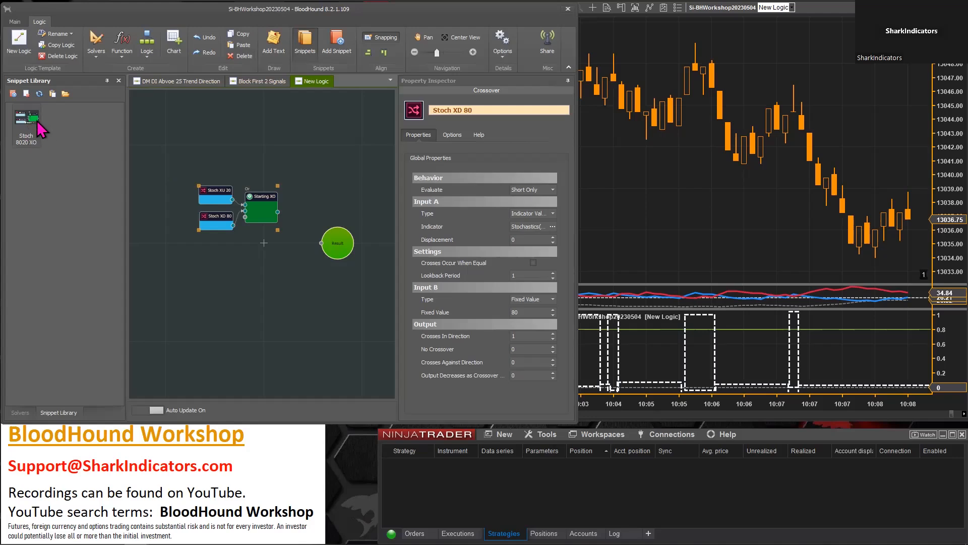
mouse_move(80, 212)
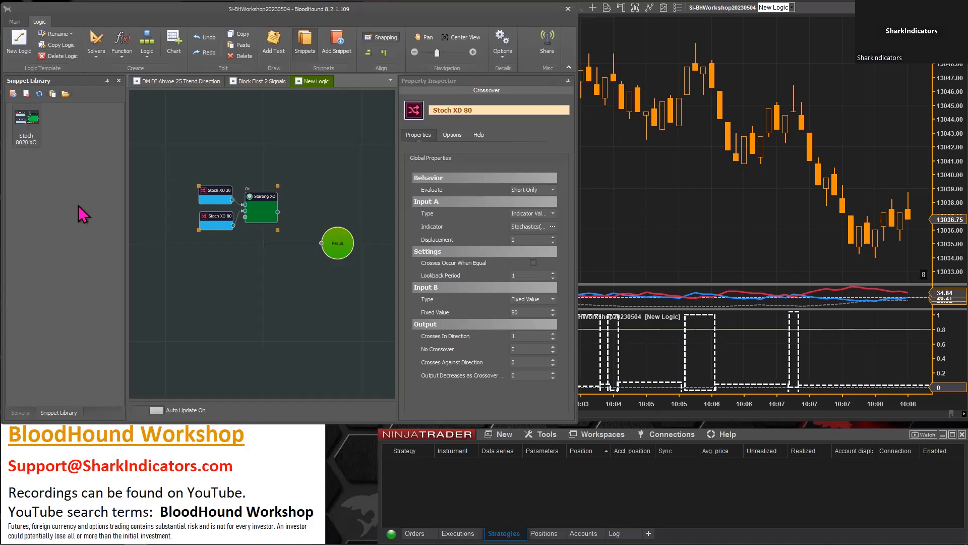
mouse_move(55, 133)
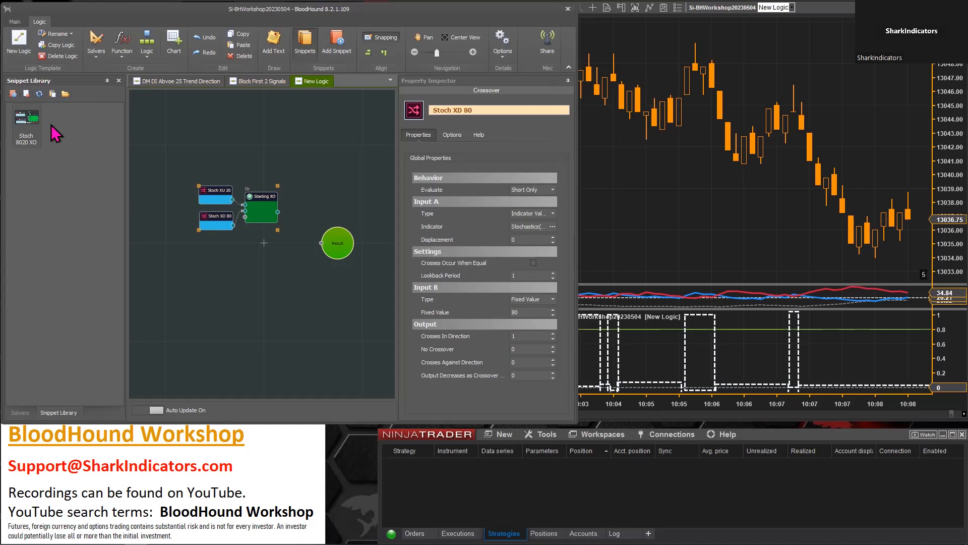
mouse_move(66, 99)
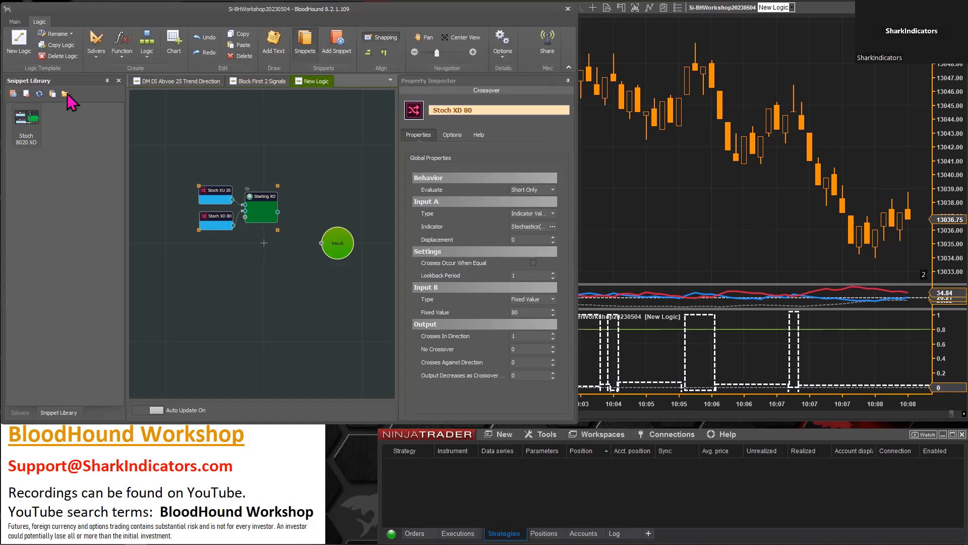
mouse_move(65, 94)
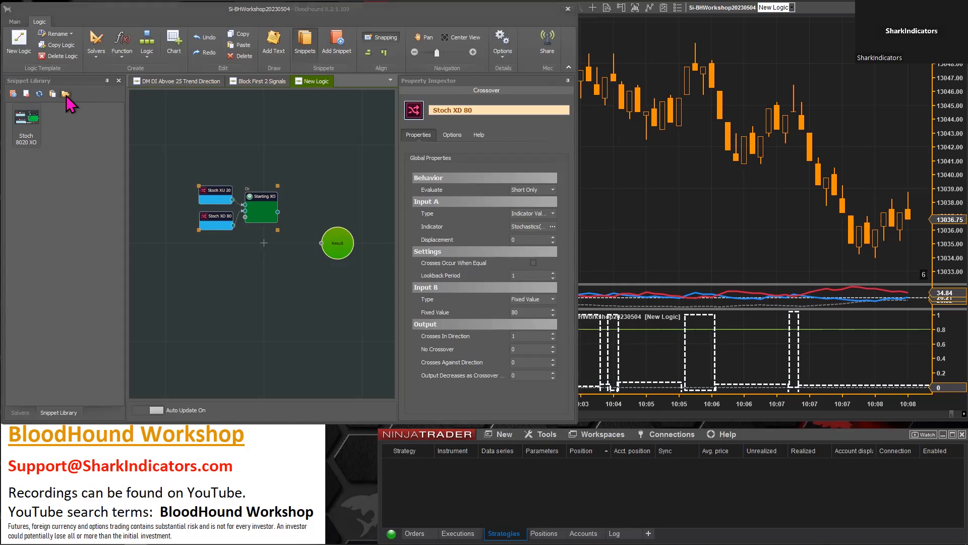
- Browse to Documents > NinjaTrader 8 > templates > BloodHound_Snippets on disk
left_click(64, 94)
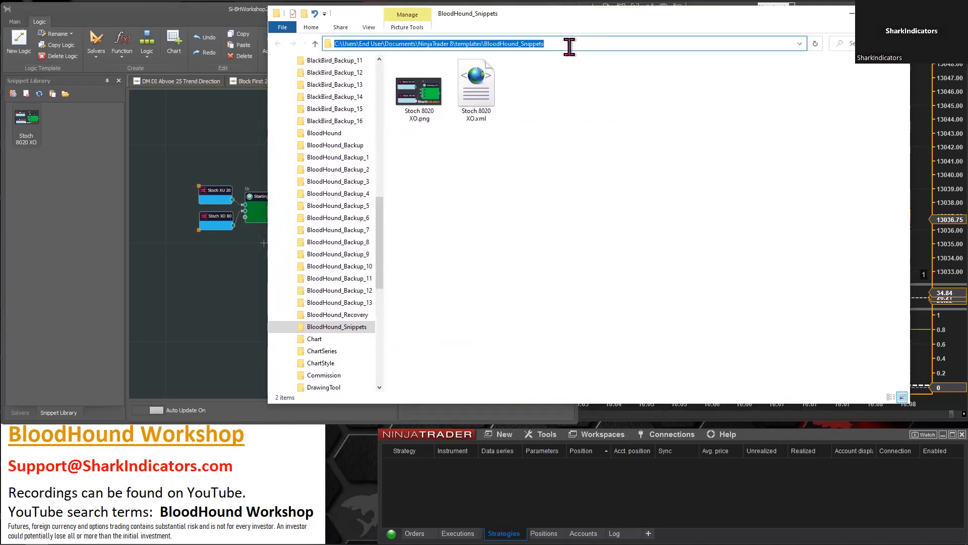
double_click(433, 44)
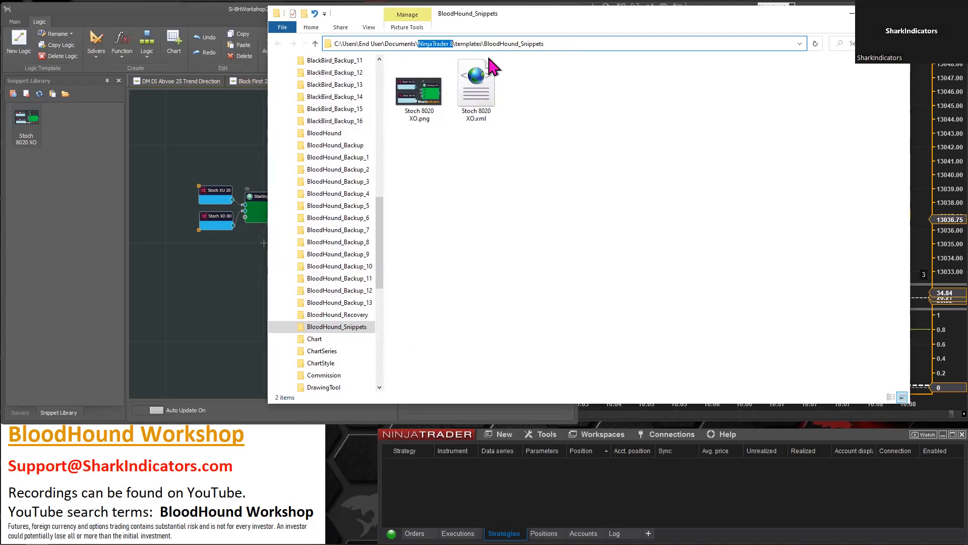
double_click(464, 43)
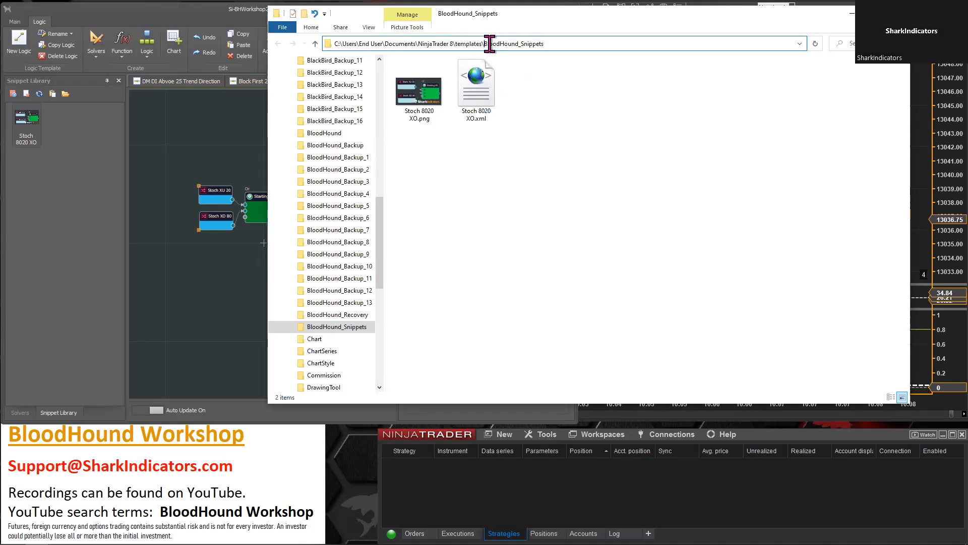
double_click(503, 44)
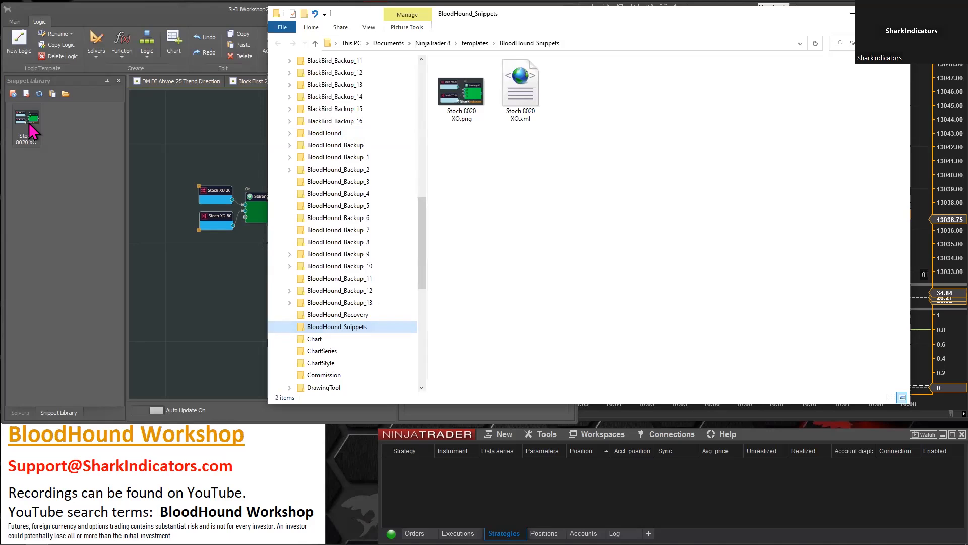
- Select the Stoch 8020 XO image and XML files together to compare their sizes
left_click(461, 92)
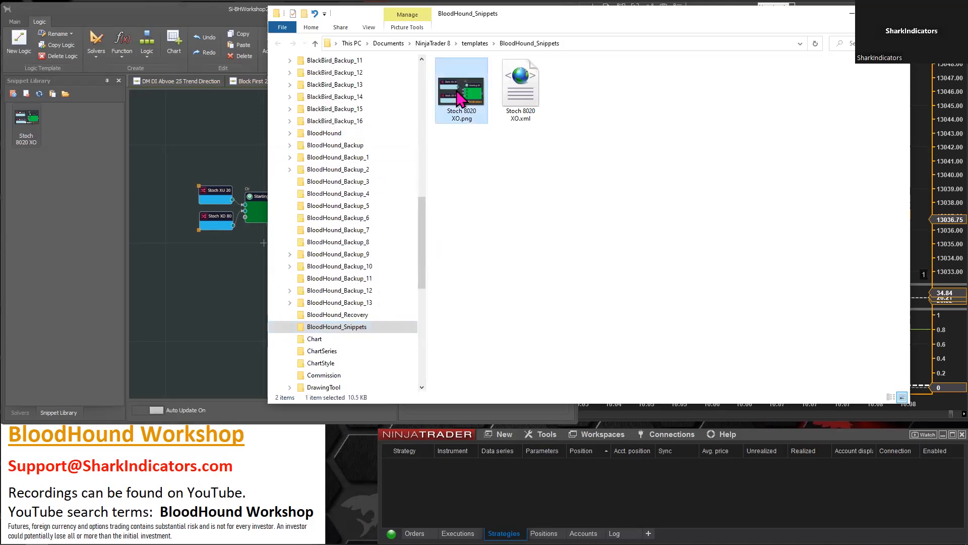
mouse_move(96, 128)
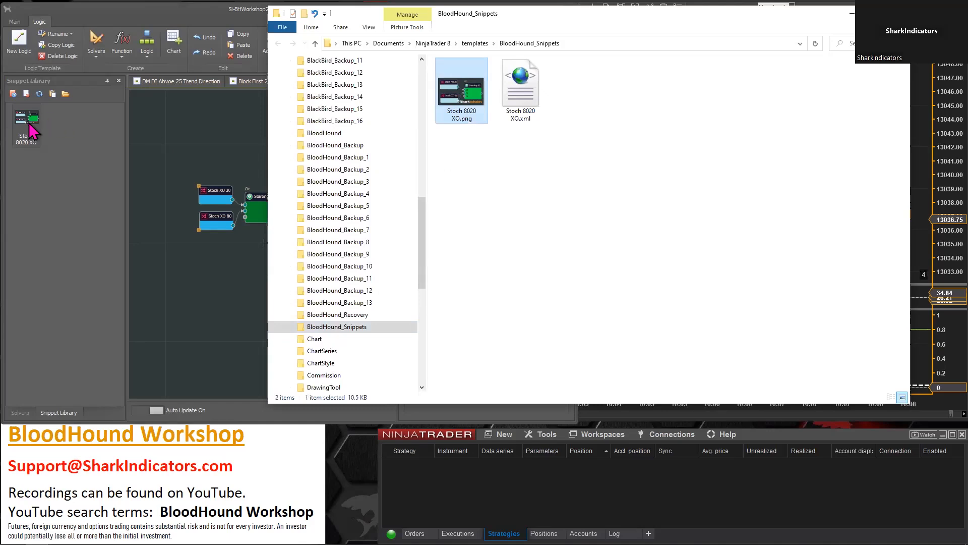
mouse_move(460, 99)
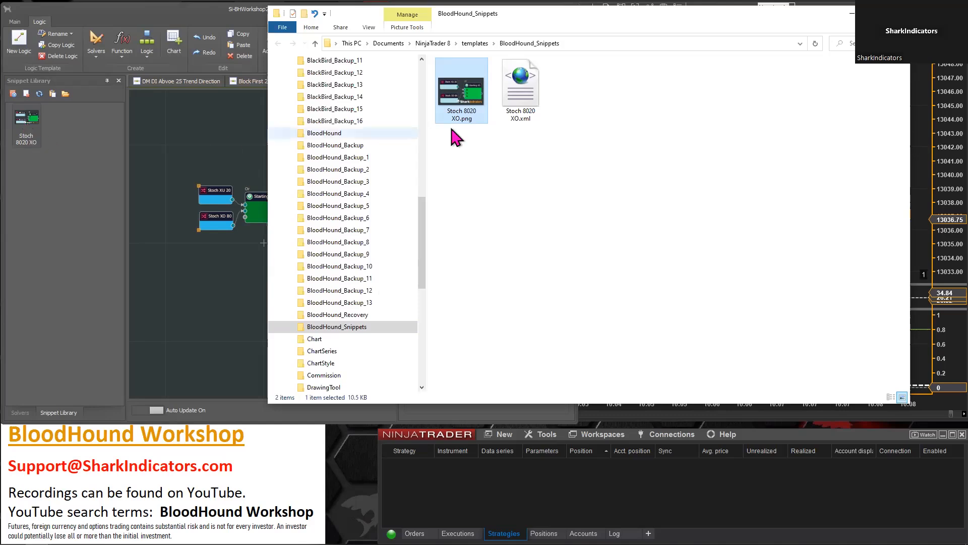
left_click(521, 89)
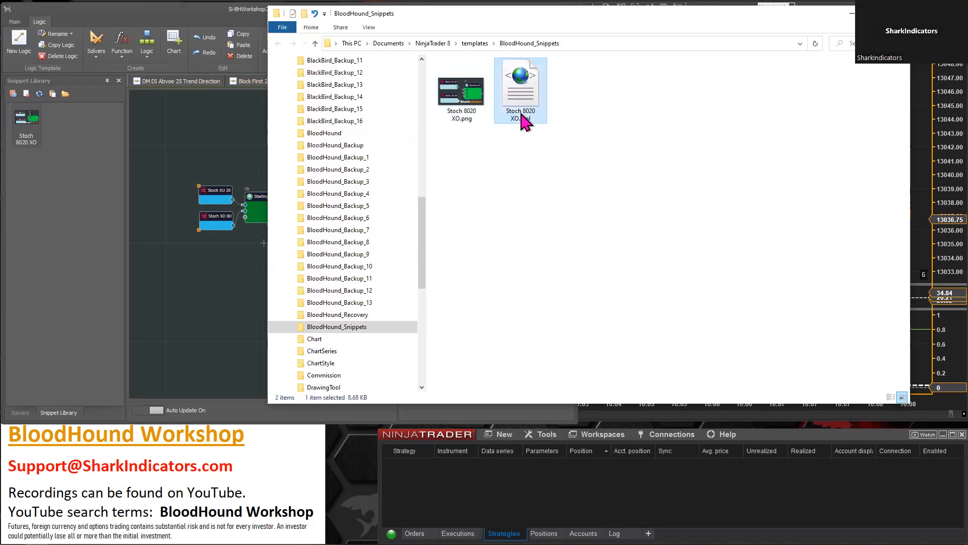
mouse_move(527, 129)
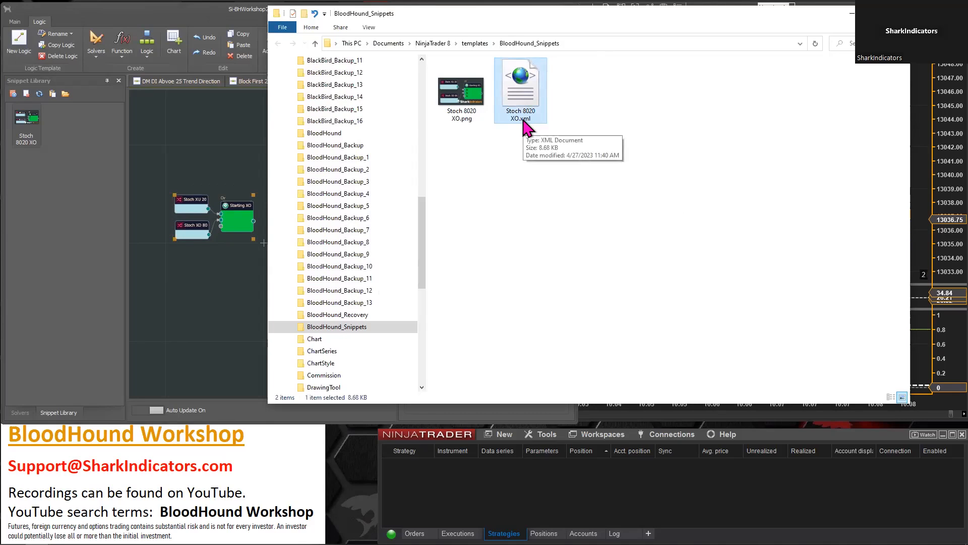
mouse_move(526, 100)
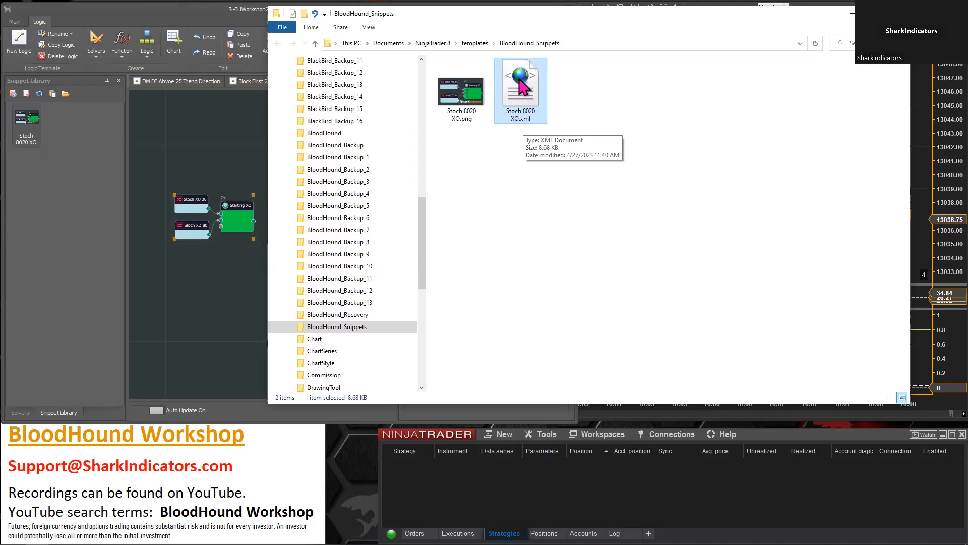
left_click(462, 91)
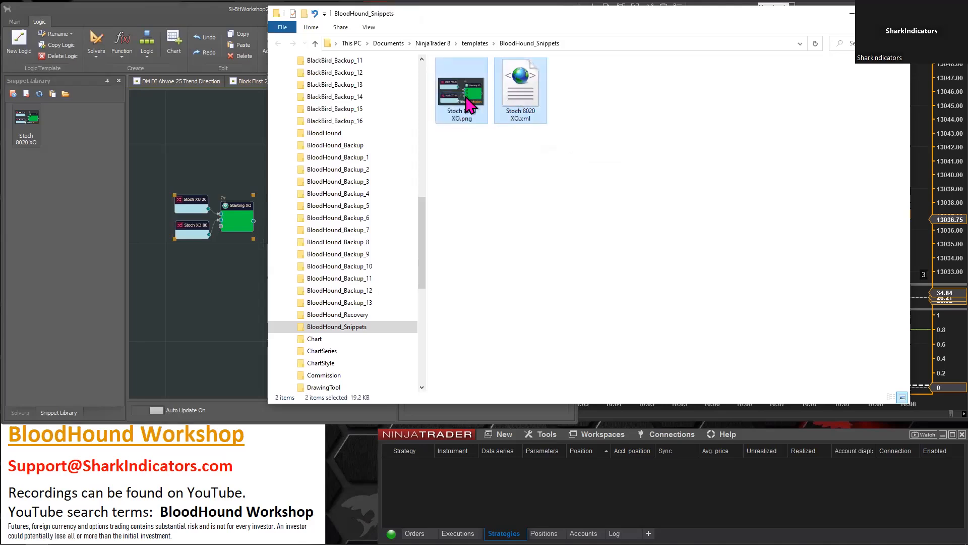
mouse_move(501, 113)
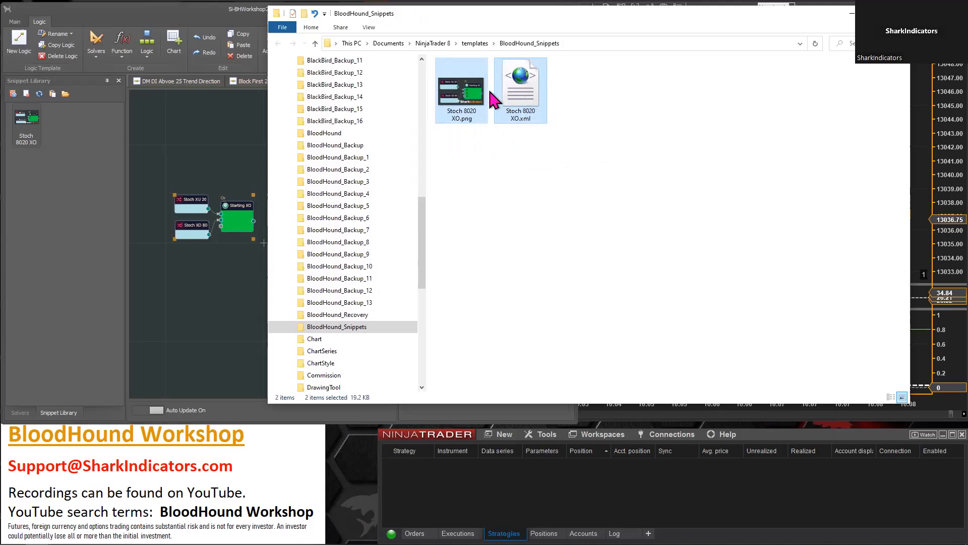
mouse_move(522, 98)
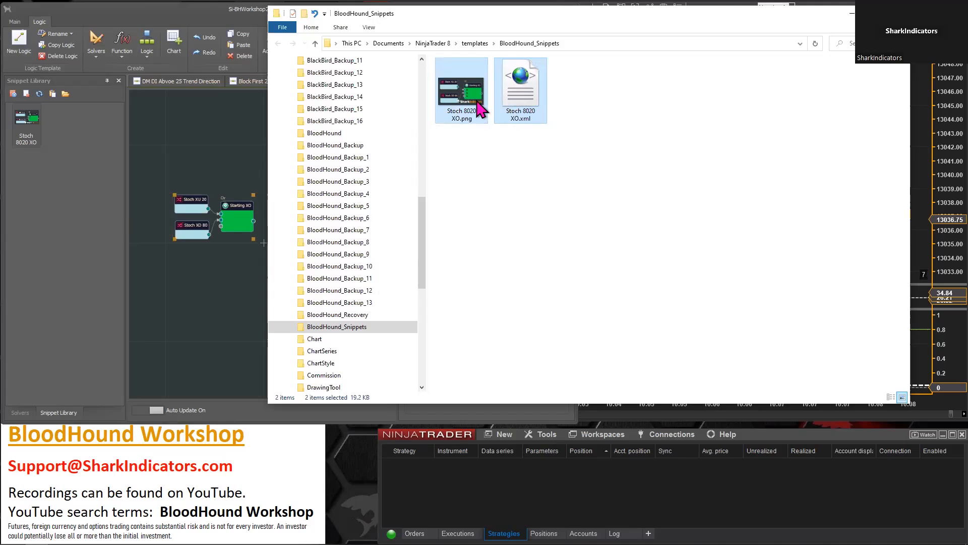
mouse_move(474, 103)
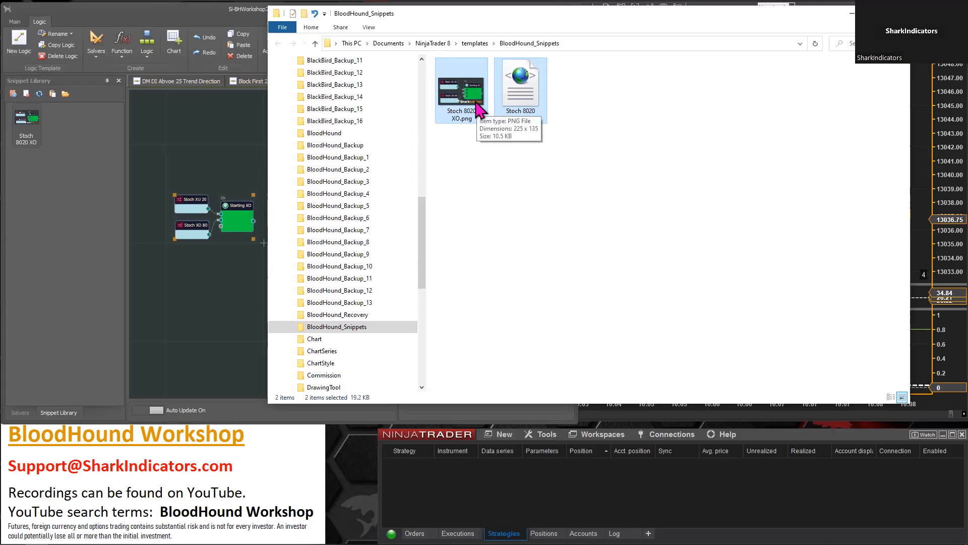
mouse_move(474, 113)
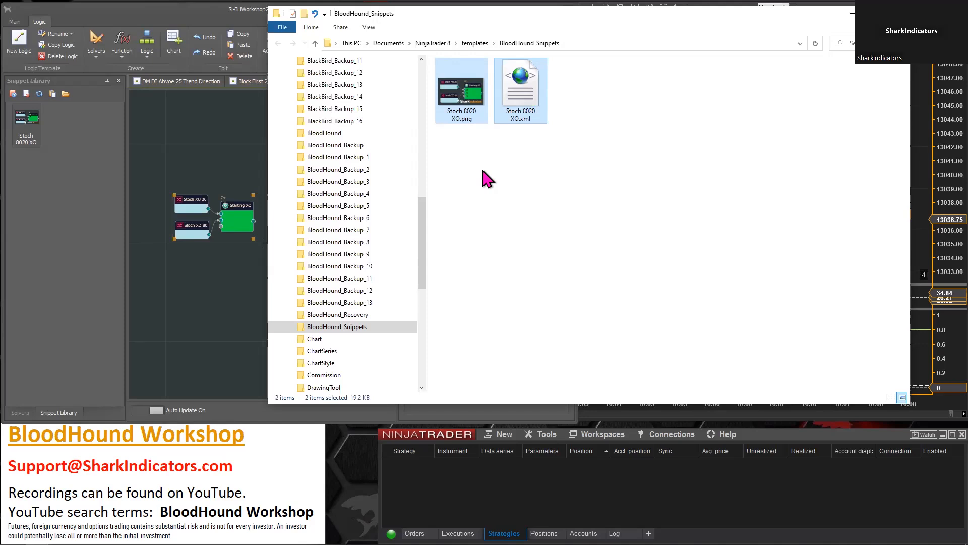
mouse_move(480, 182)
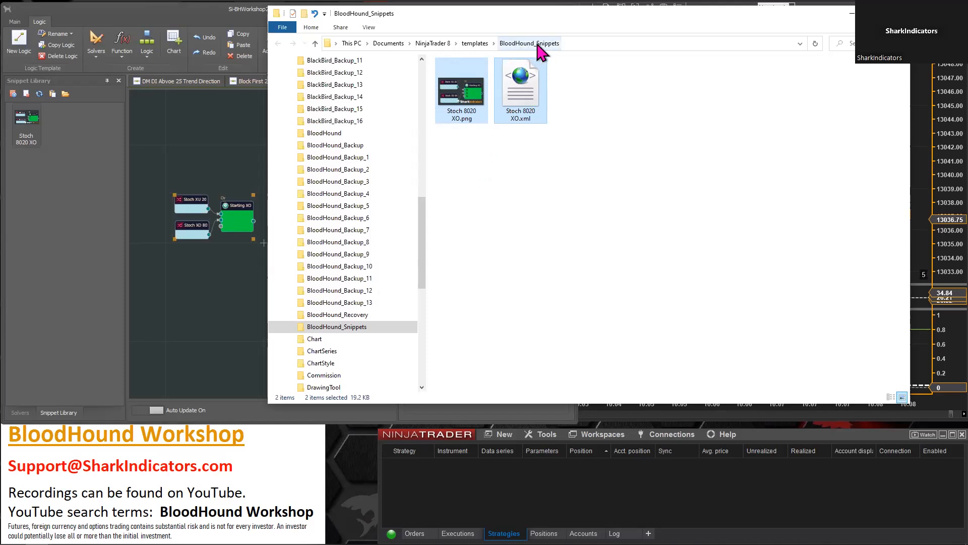
mouse_move(616, 45)
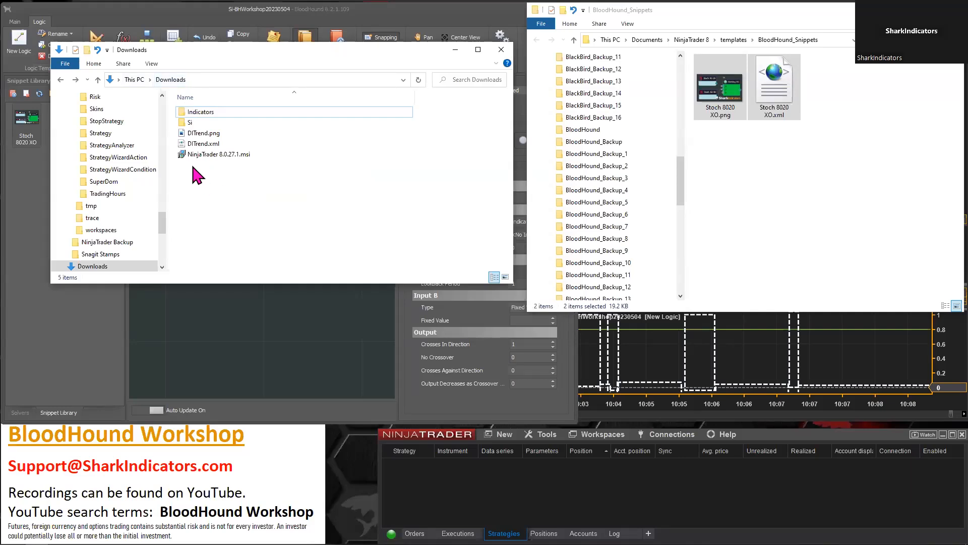
mouse_move(192, 159)
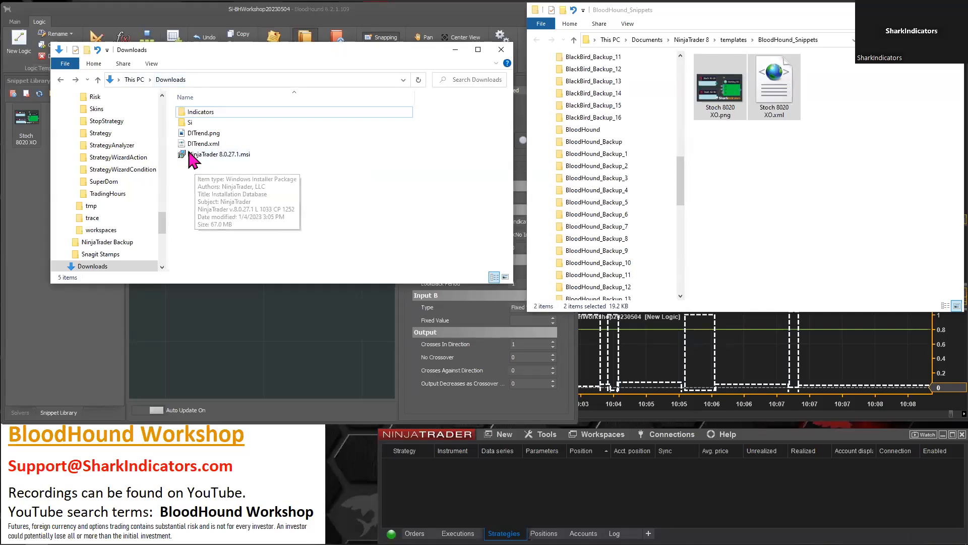
- Select DITrend.png and DITrend.xml in Downloads to reveal their 10.3 KB and 11.0 KB sizes
left_click(200, 133)
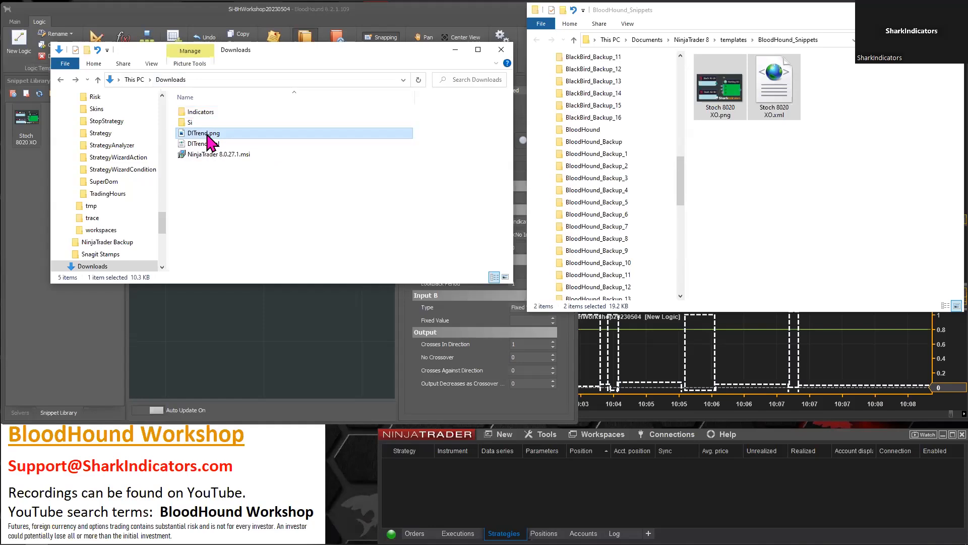
left_click(196, 143)
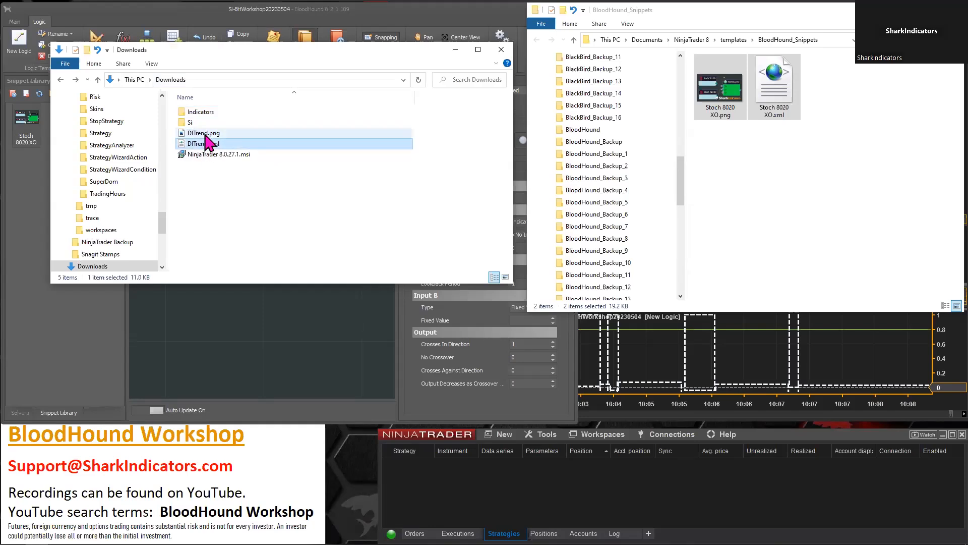
left_click(200, 133)
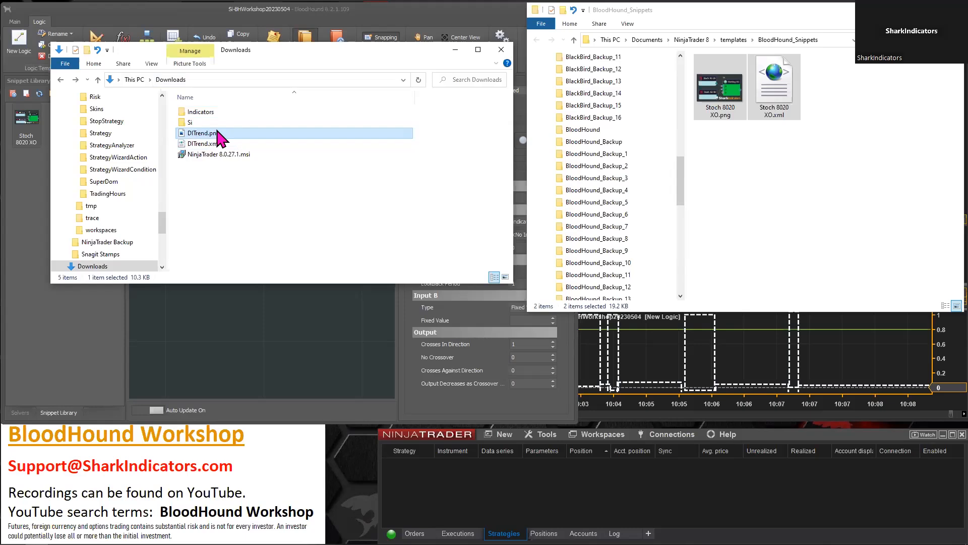
left_click(201, 143)
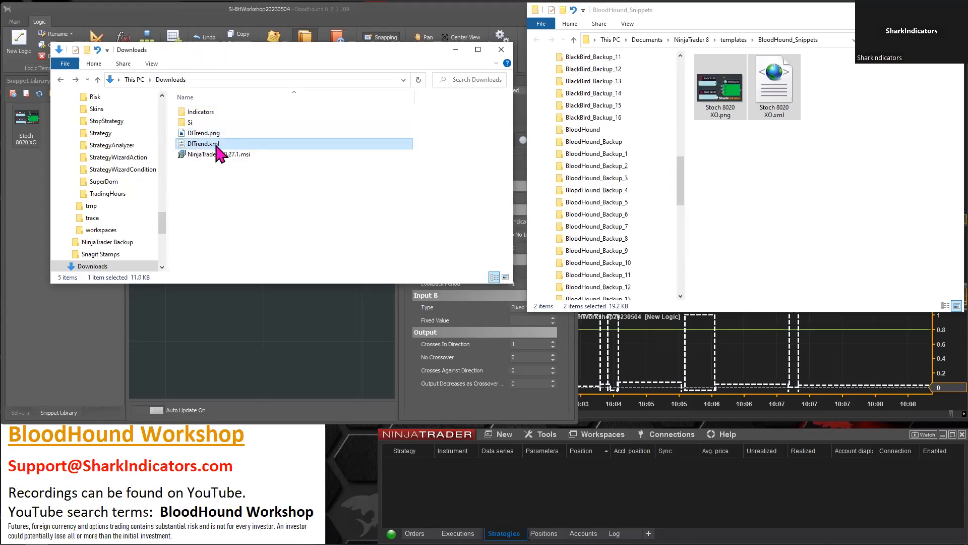
mouse_move(204, 151)
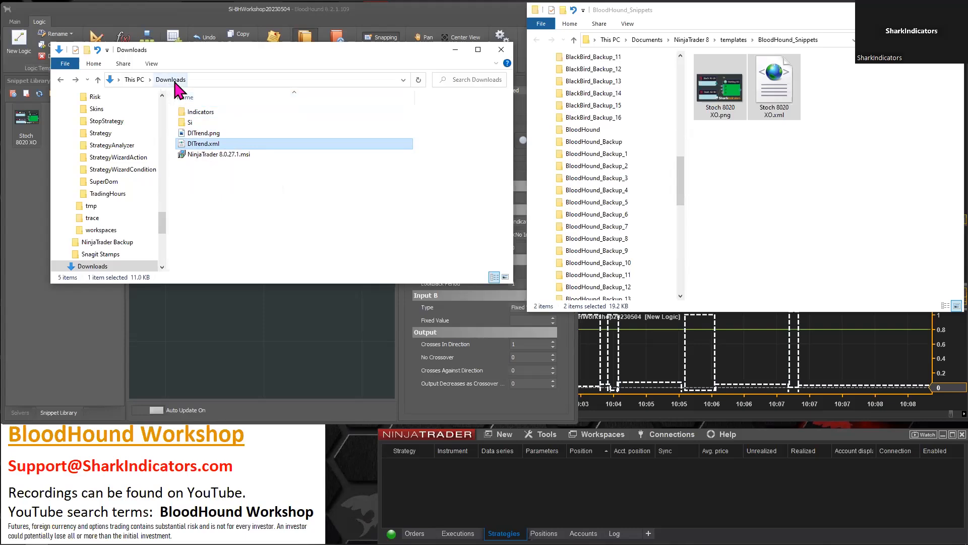
mouse_move(480, 123)
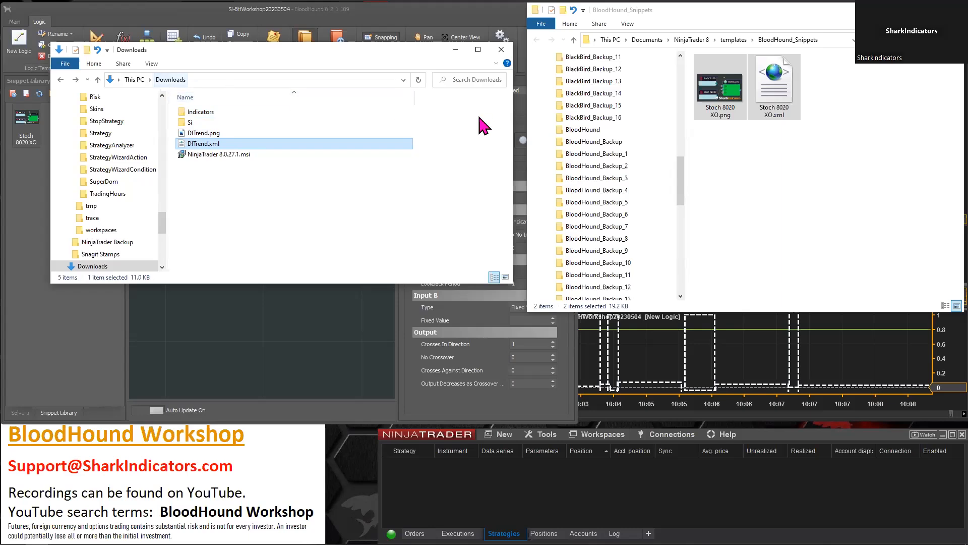
mouse_move(702, 192)
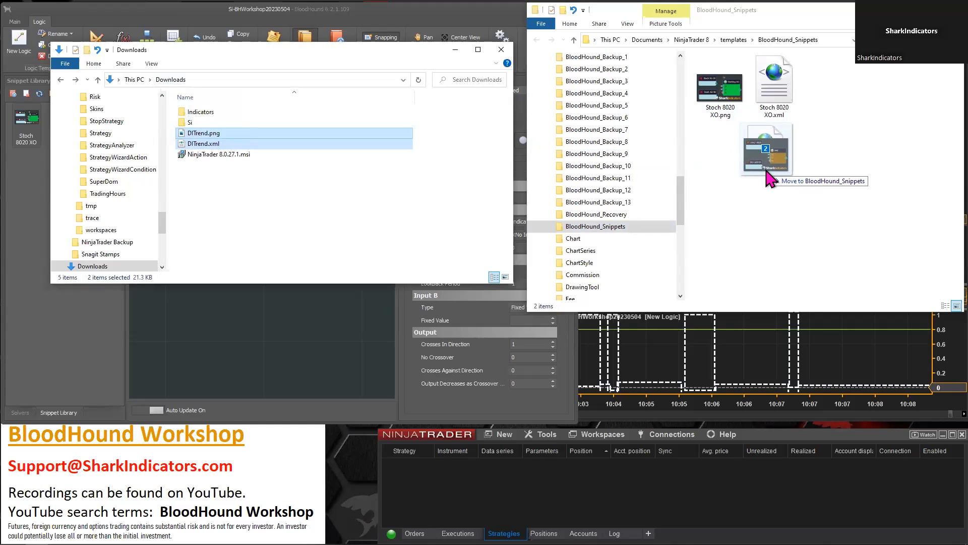
- Drag both DITrend files from Downloads into the BloodHound_Snippets window
left_click_drag(766, 149, 614, 226)
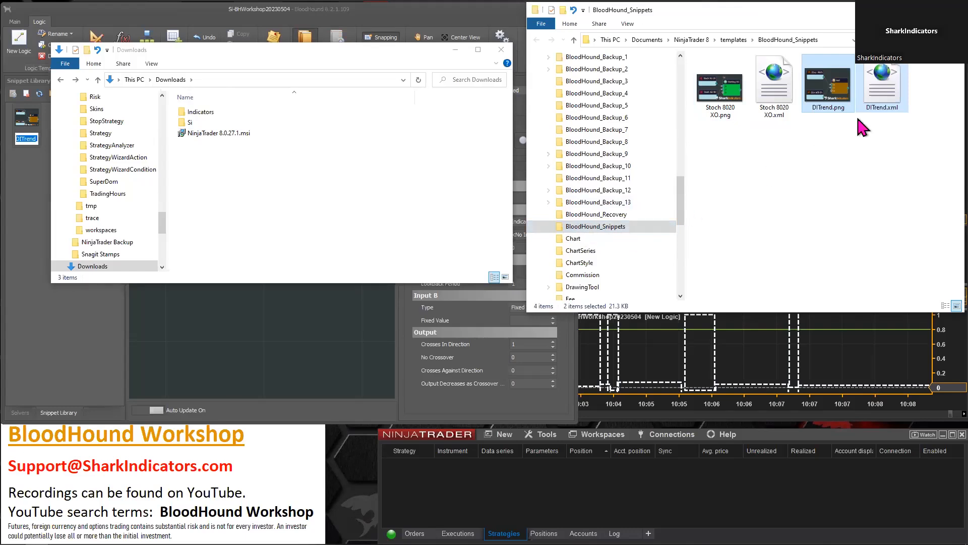
mouse_move(890, 105)
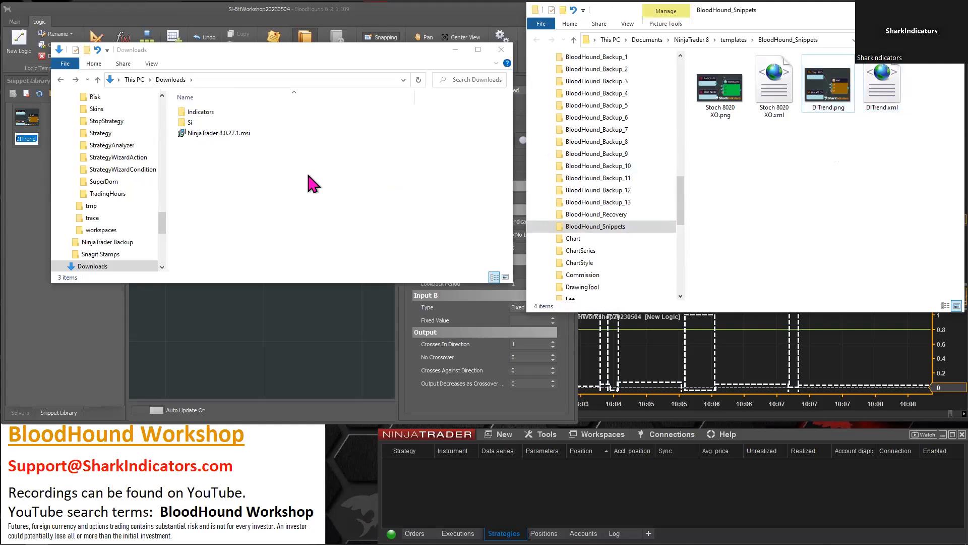
mouse_move(290, 159)
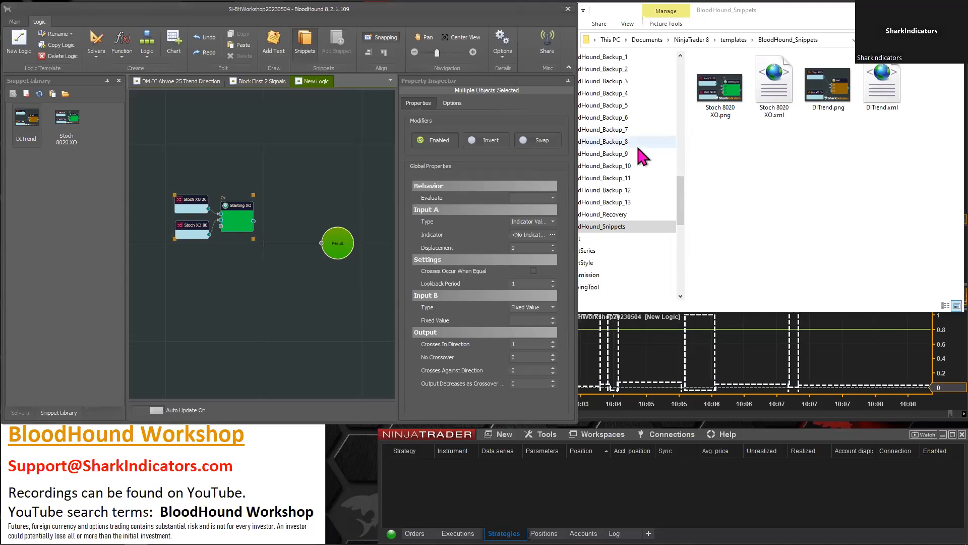
- Place the DITrend snippet's two DI solvers and And block beside the Stoch 8020 XO blocks
left_click(720, 83)
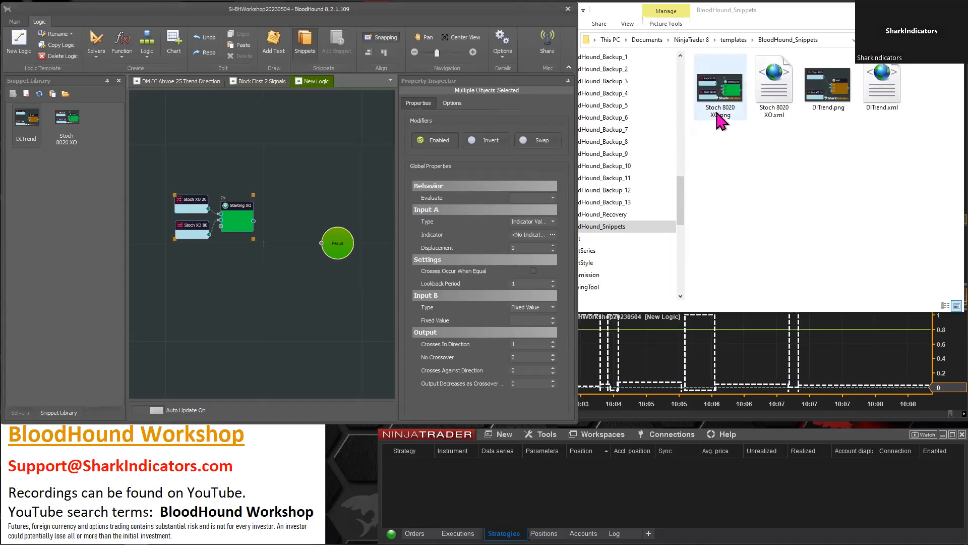
mouse_move(53, 147)
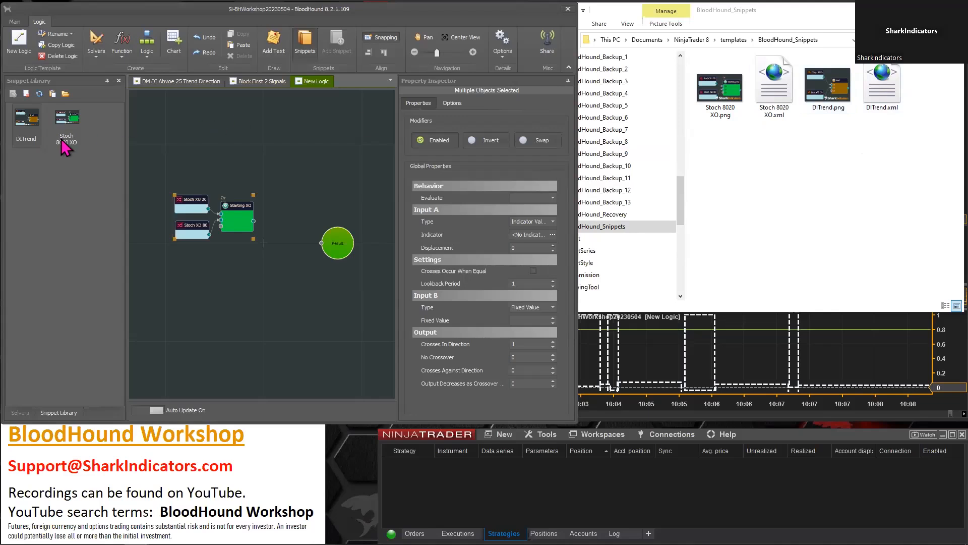
mouse_move(27, 153)
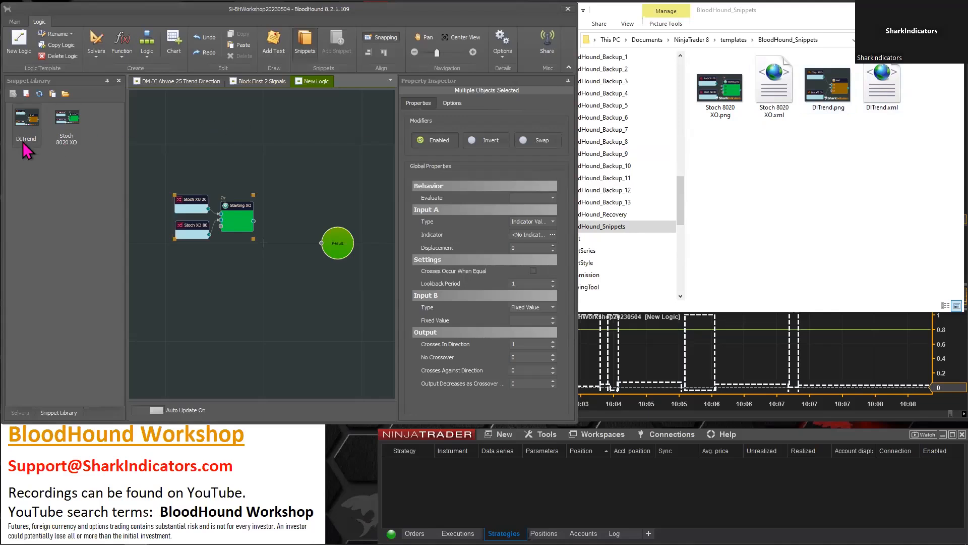
mouse_move(56, 128)
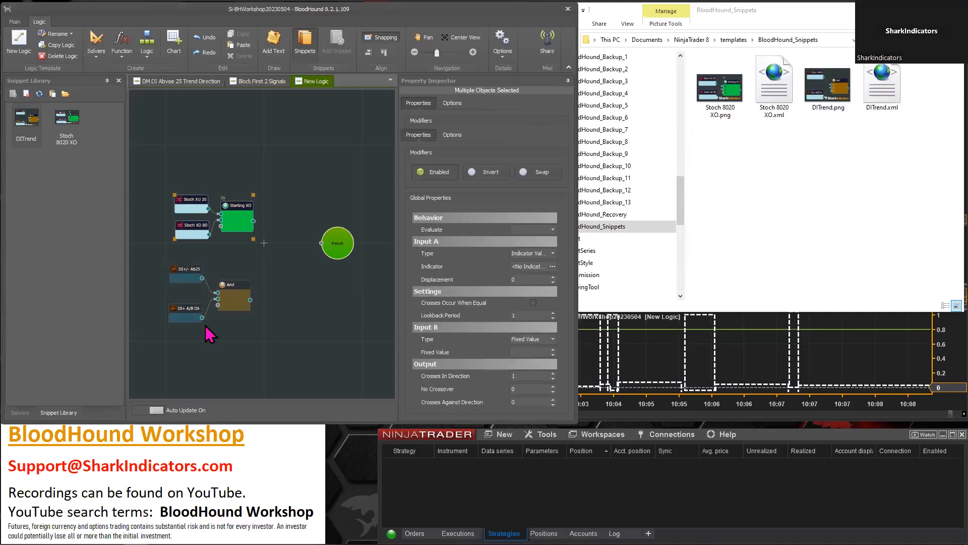
left_click(234, 297)
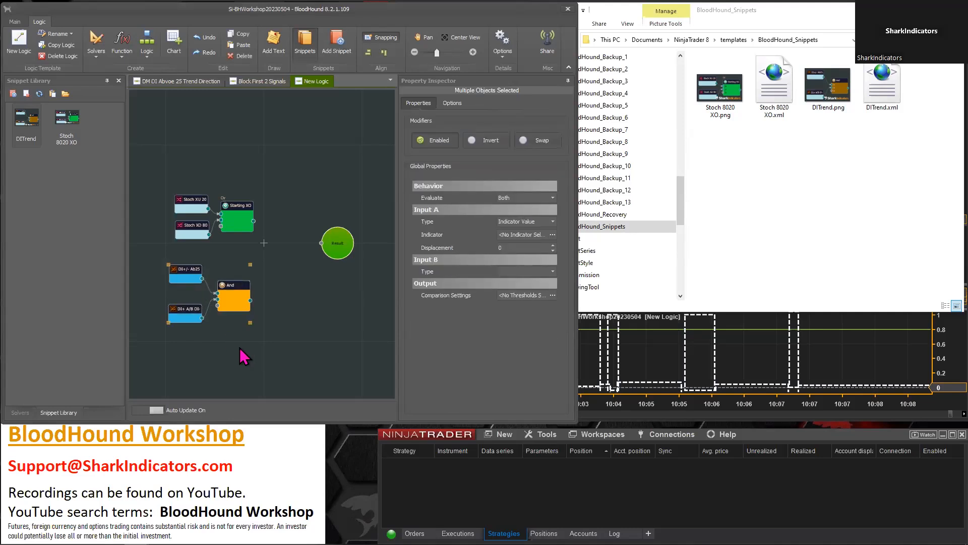